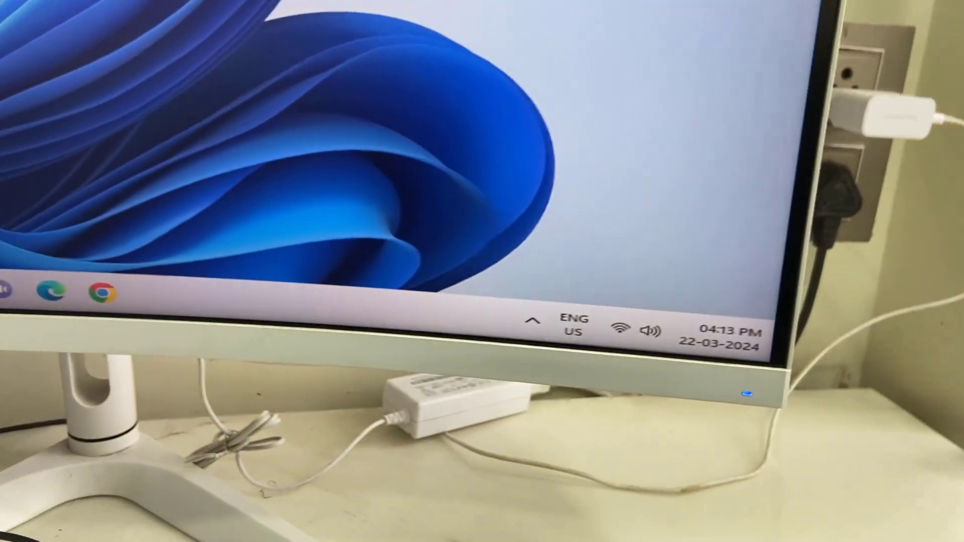
Open Windows Settings on the System page listing Display, Sound, Notifications and Power.
click(627, 329)
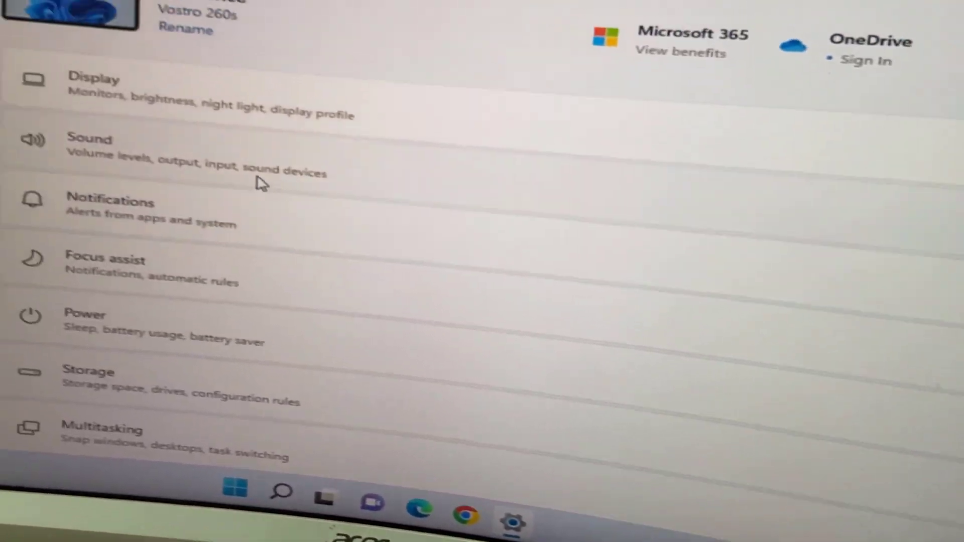
Open Sound settings and check the Speakers (High Definition Audio Device) output.
click(89, 138)
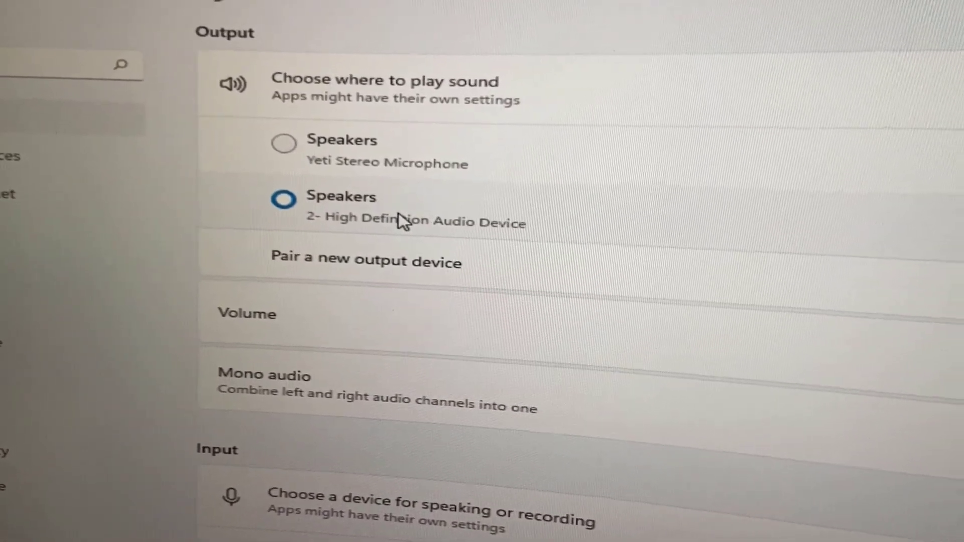
scroll(down, 3)
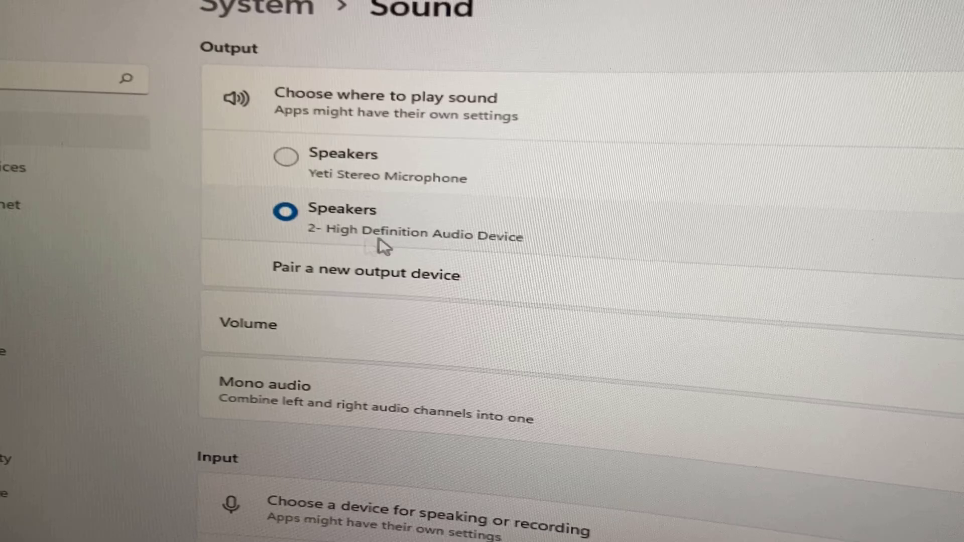